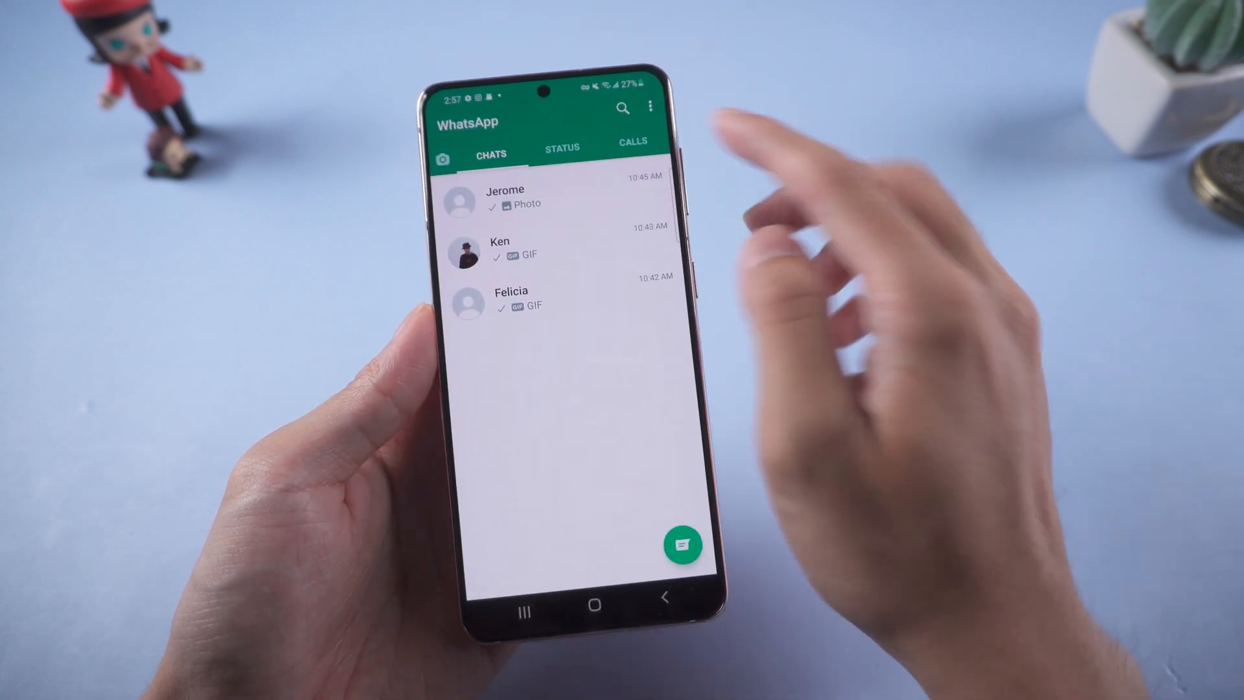
Step: Back up WhatsApp chats to local storage from Settings > Chats > Chat backup
{"action": "left_click", "coordinate": [652, 109]}
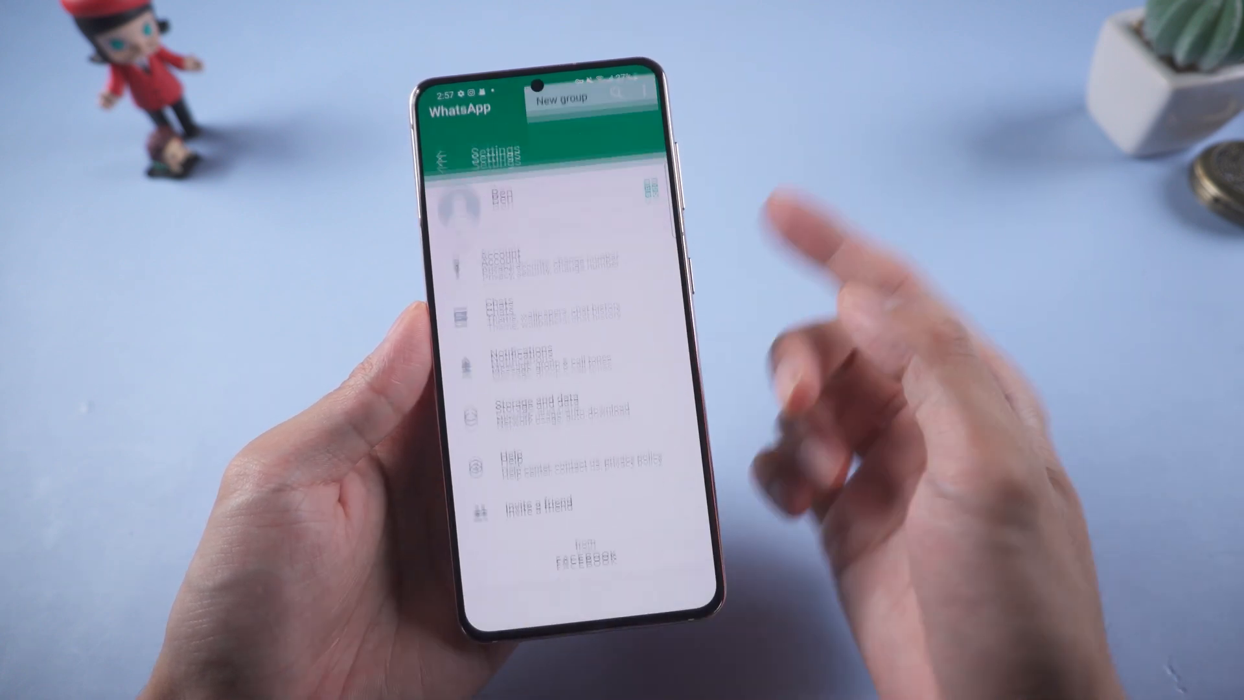
{"action": "left_click", "coordinate": [512, 316]}
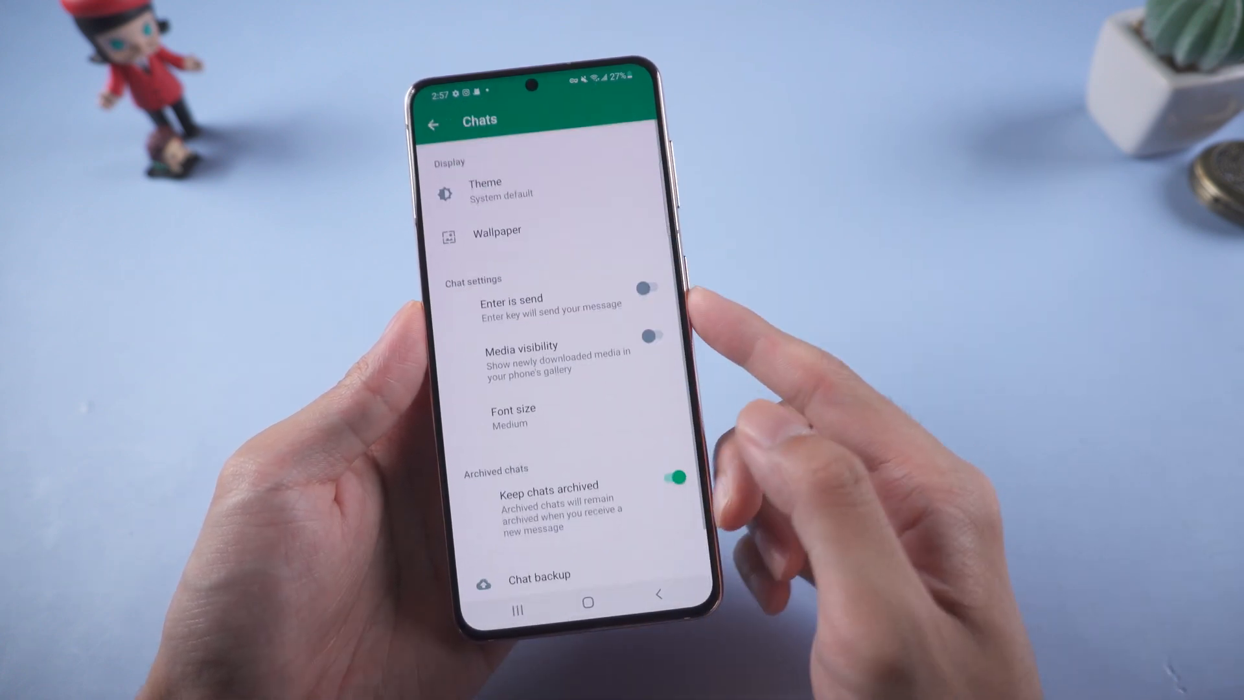
{"action": "left_click", "coordinate": [539, 575]}
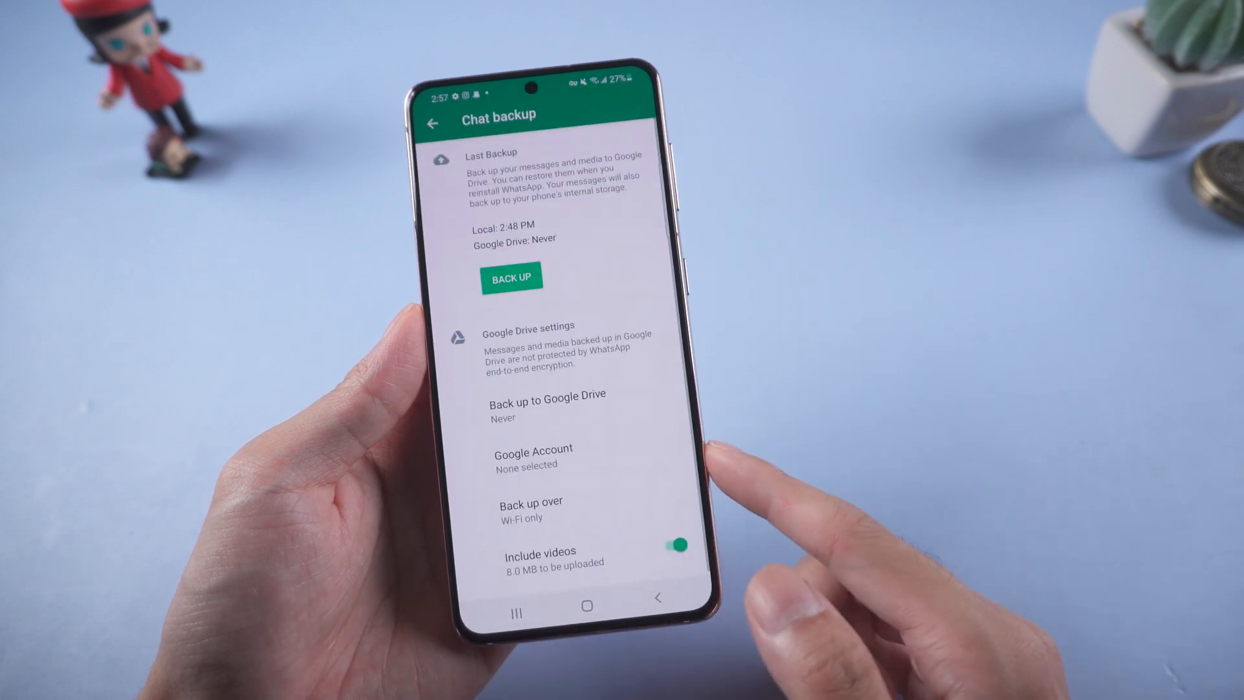
{"action": "left_click", "coordinate": [512, 278]}
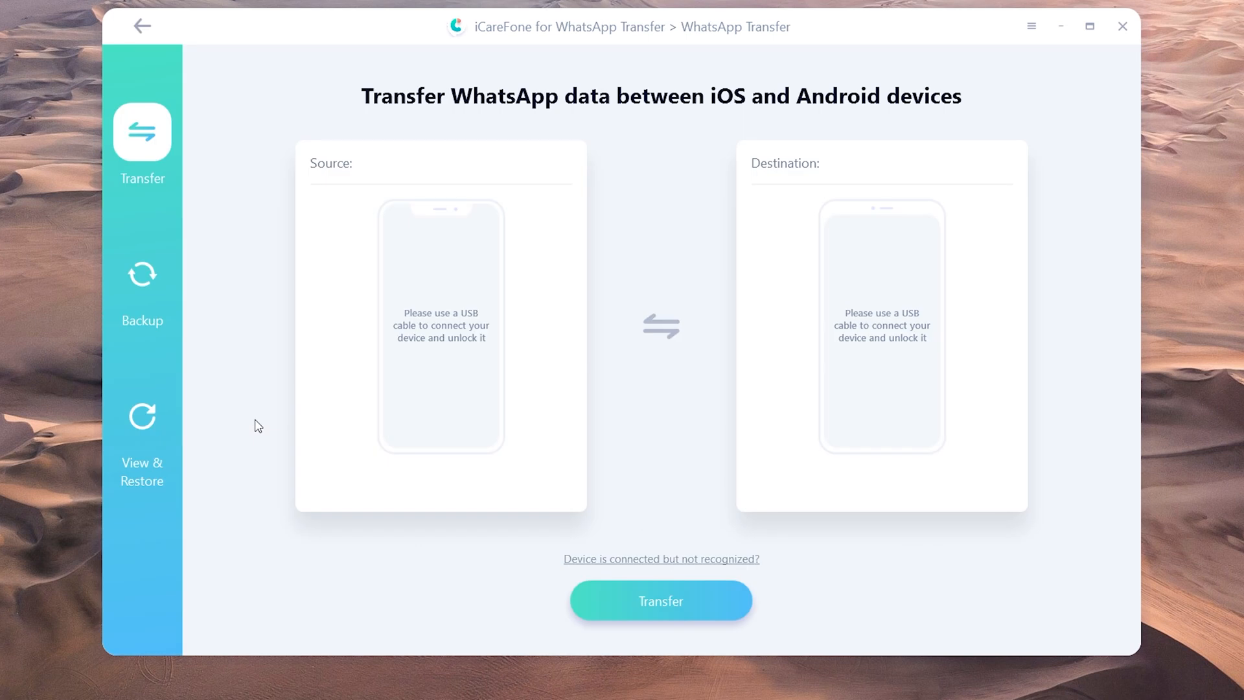
{"action": "mouse_move", "coordinate": [174, 317]}
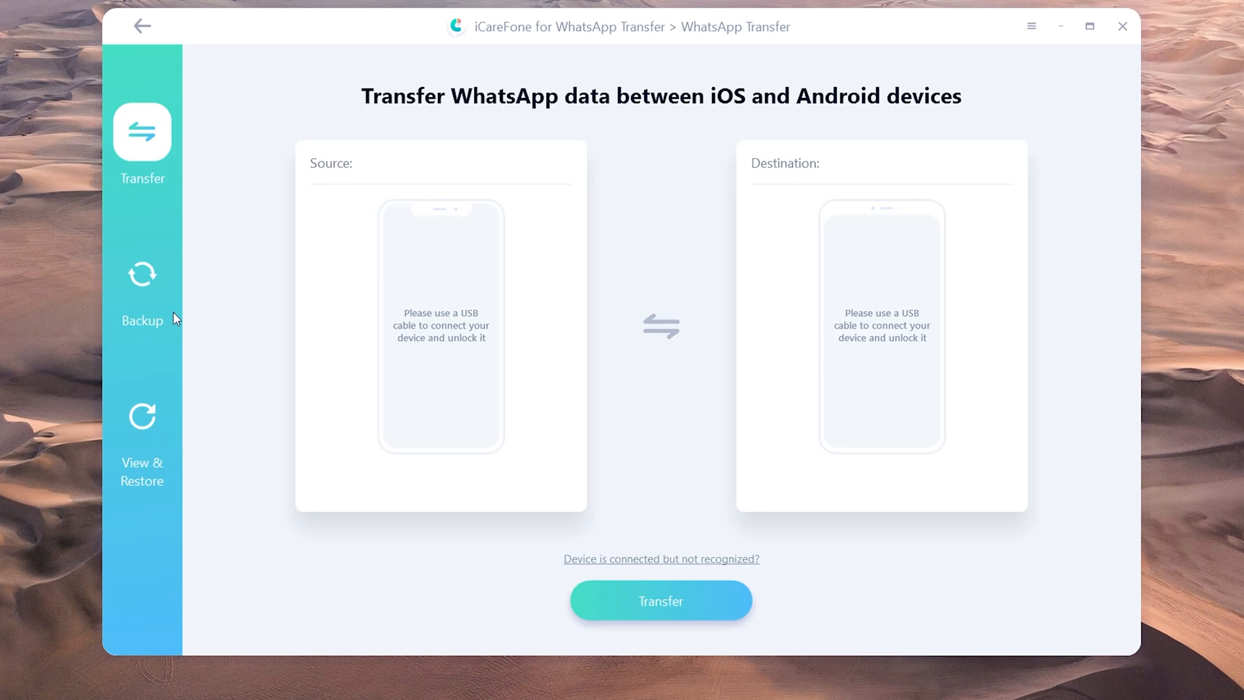
Step: Switch iCareFone to the WhatsApp Backup page for backing up to computer
{"action": "left_click", "coordinate": [142, 273]}
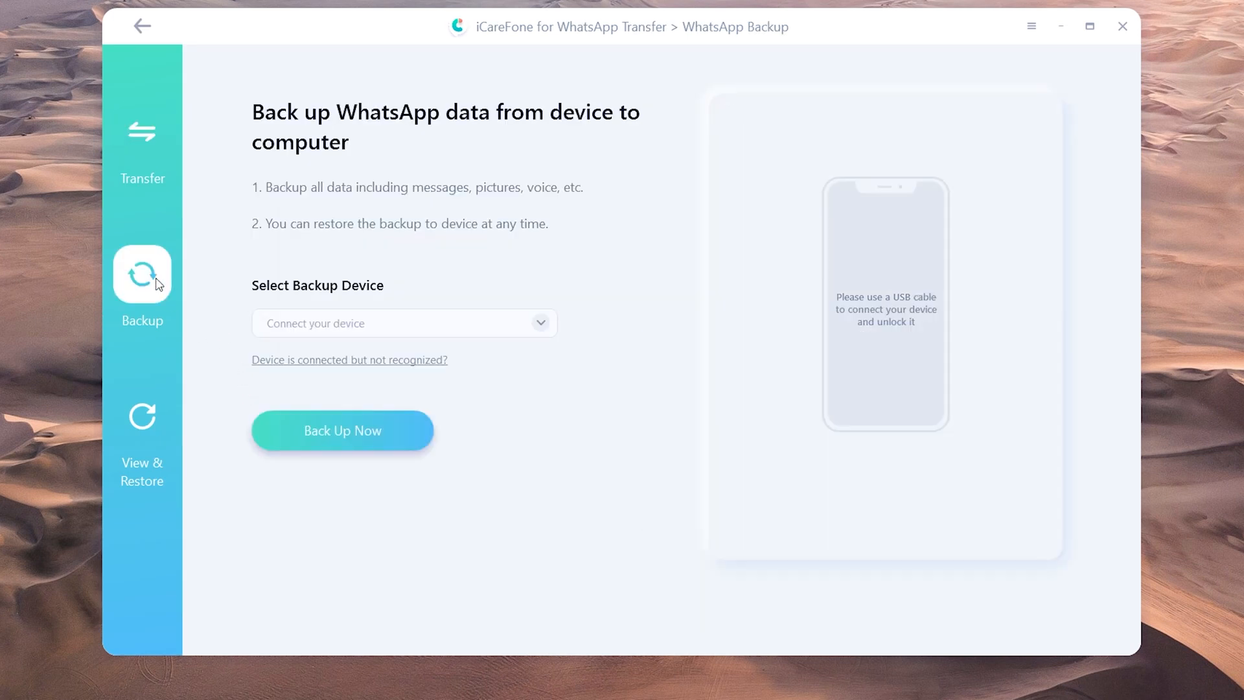
{"action": "mouse_move", "coordinate": [308, 166]}
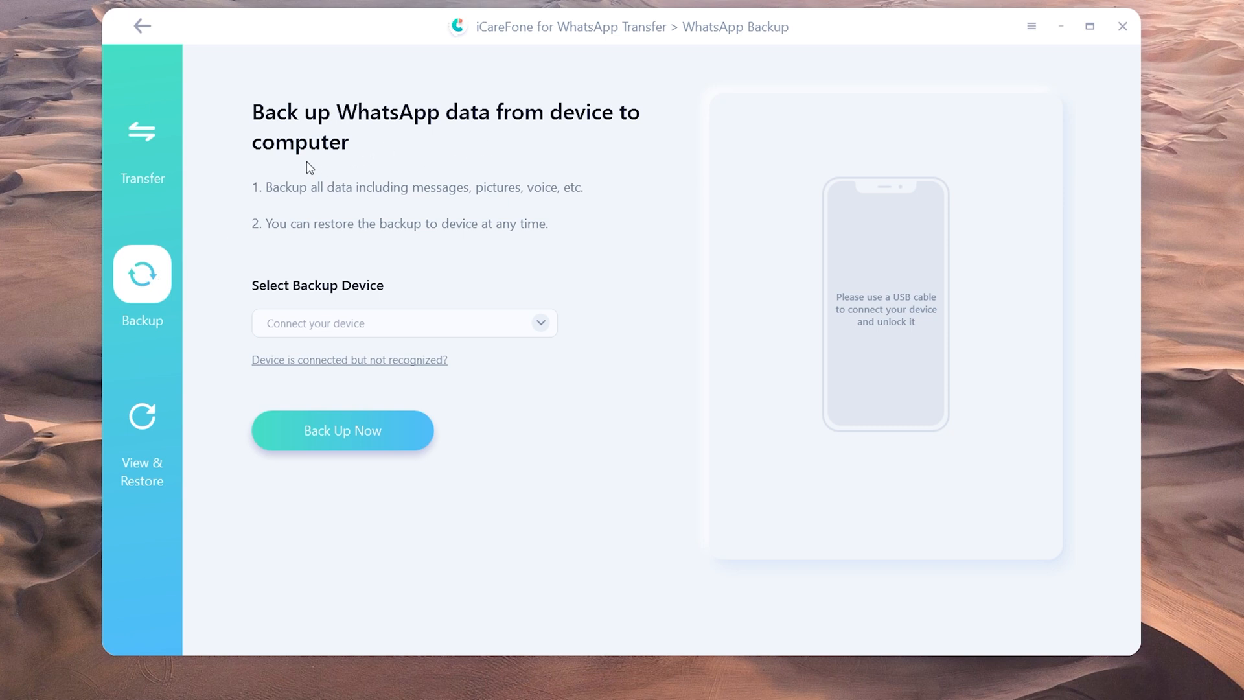
{"action": "mouse_move", "coordinate": [555, 199]}
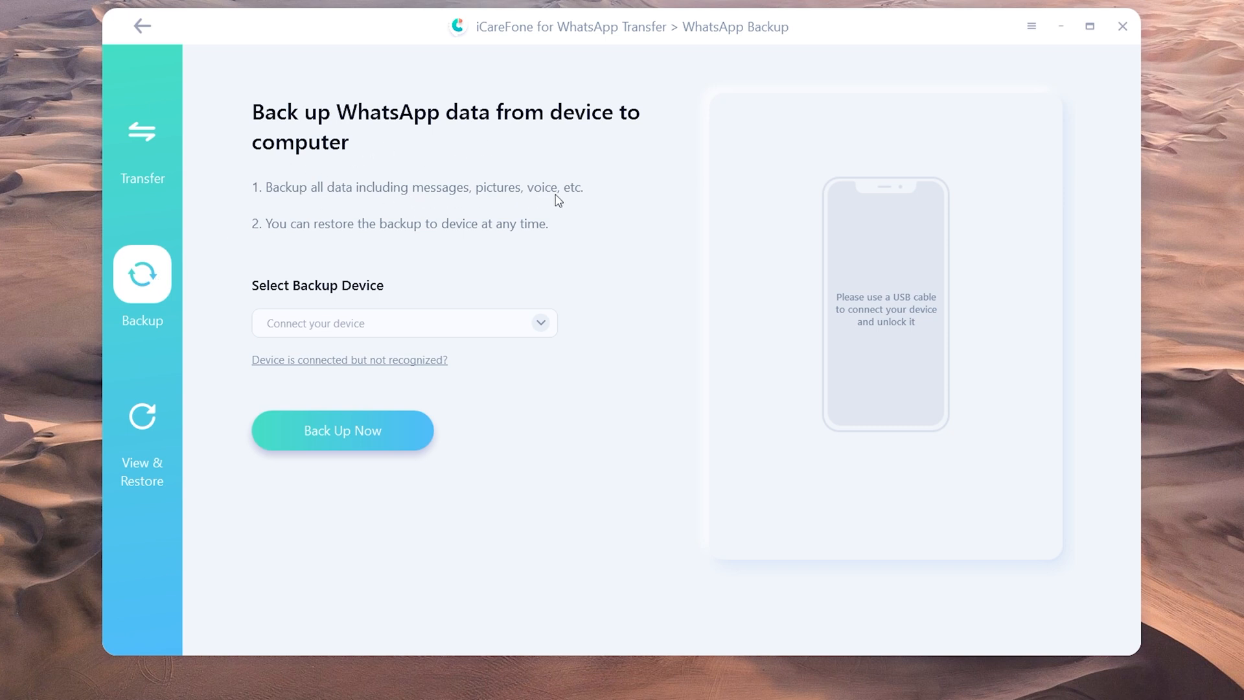
{"action": "mouse_move", "coordinate": [563, 242]}
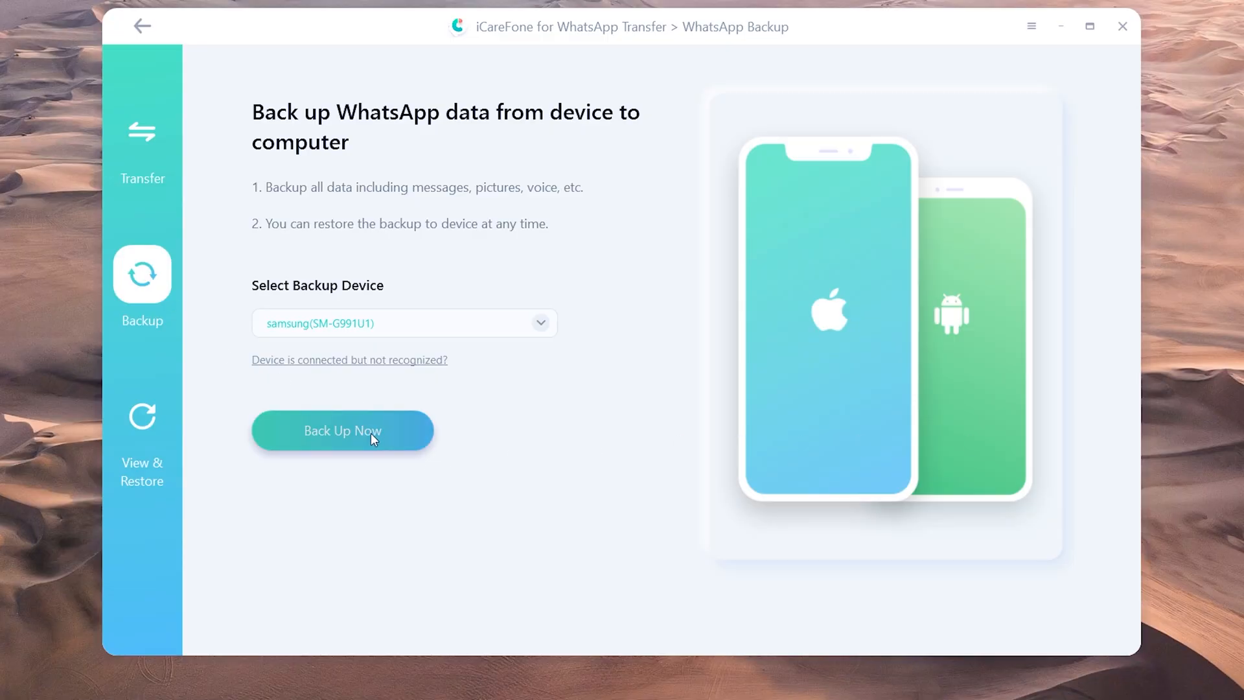
Step: Start the Samsung phone's backup and confirm the backup was created on the phone
{"action": "left_click", "coordinate": [342, 430]}
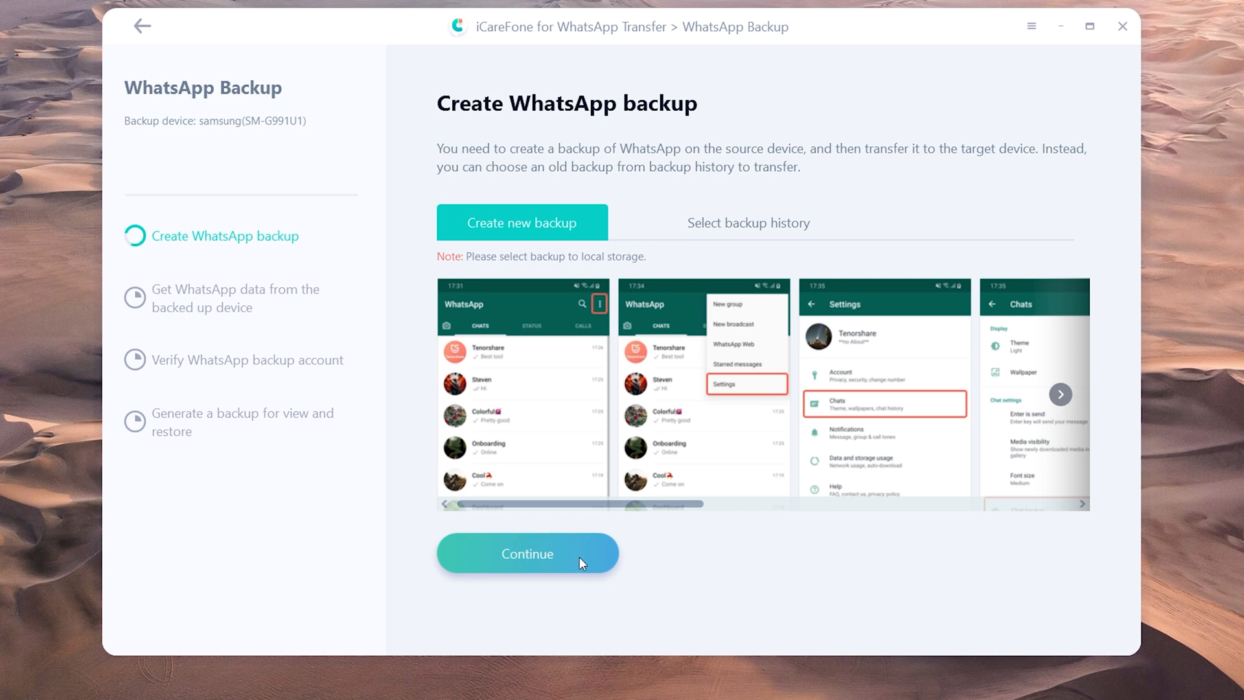
{"action": "left_click", "coordinate": [526, 553]}
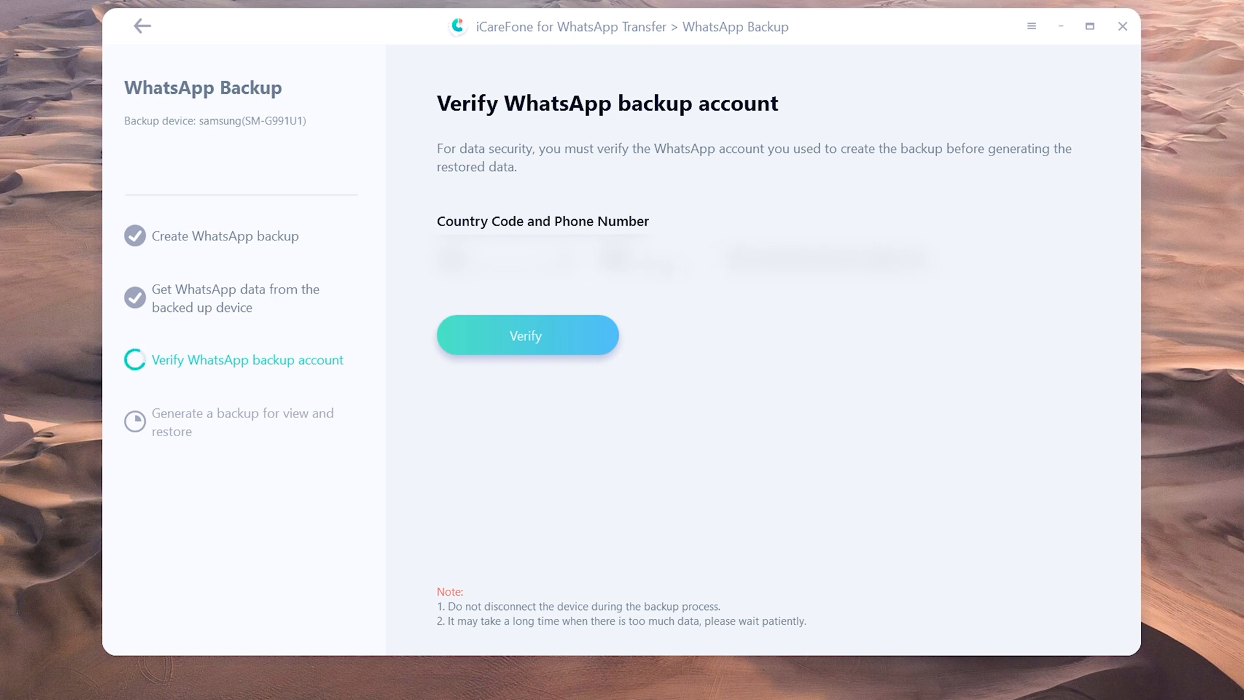
{"action": "left_click", "coordinate": [526, 335]}
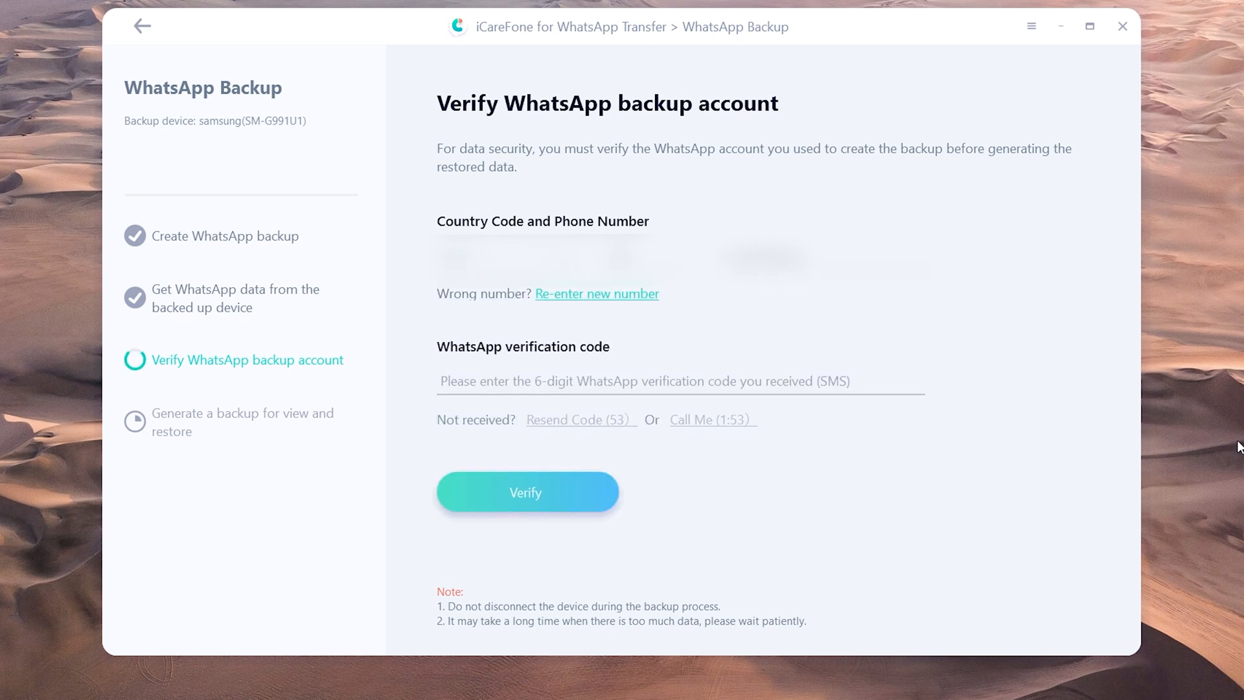
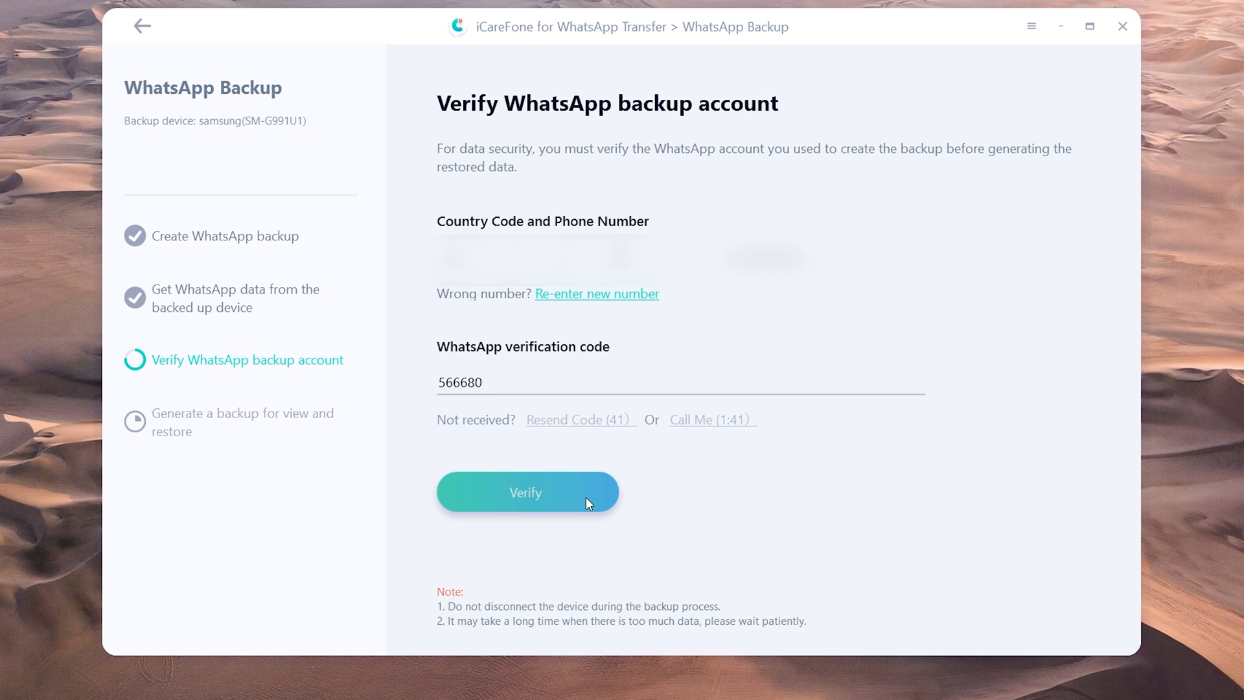
{"action": "left_click", "coordinate": [526, 491]}
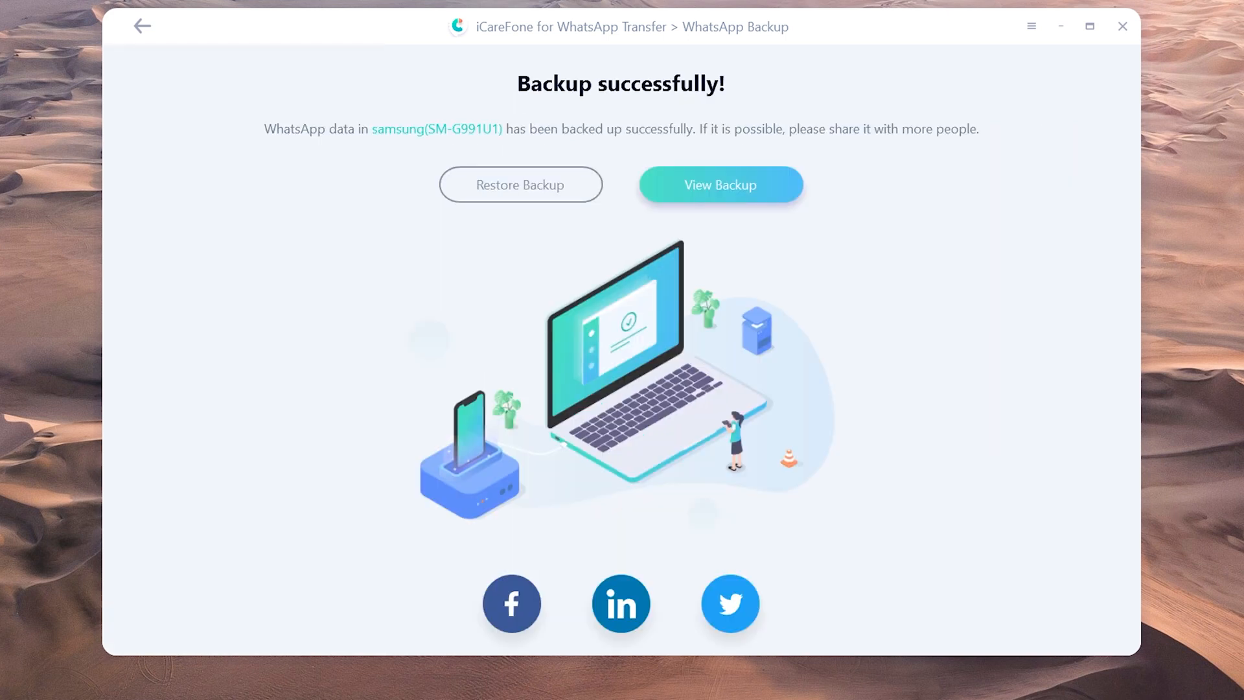
{"action": "mouse_move", "coordinate": [721, 255]}
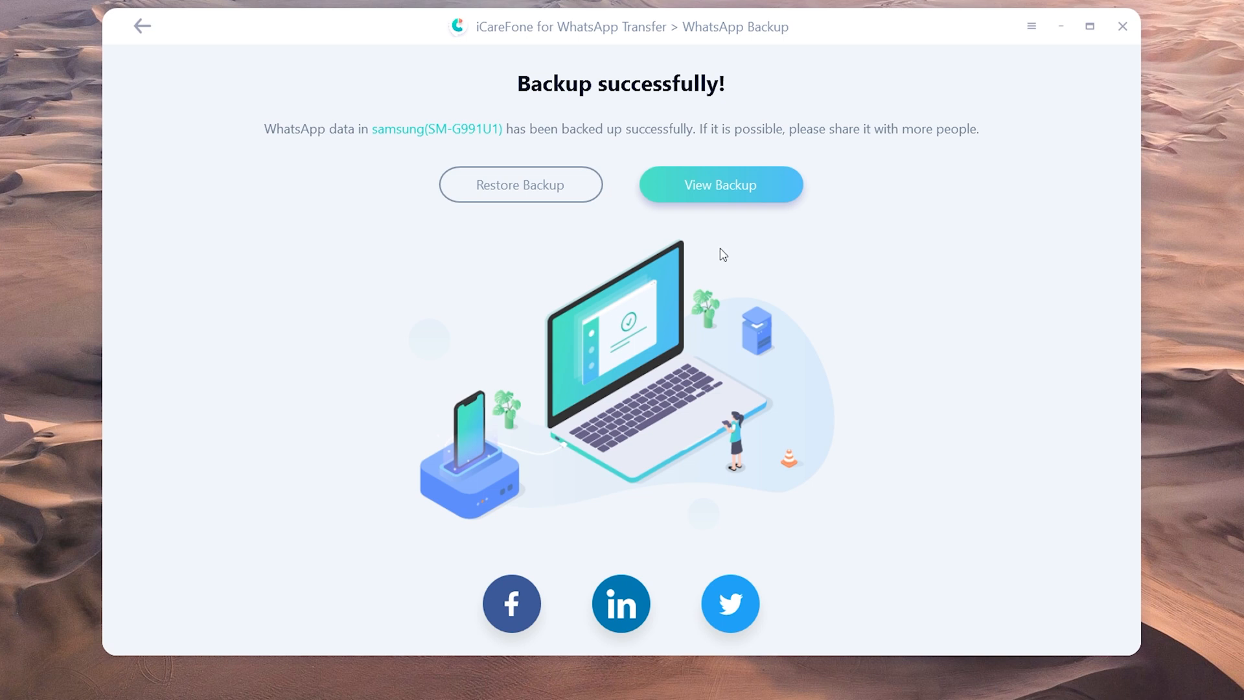
{"action": "left_click", "coordinate": [520, 184]}
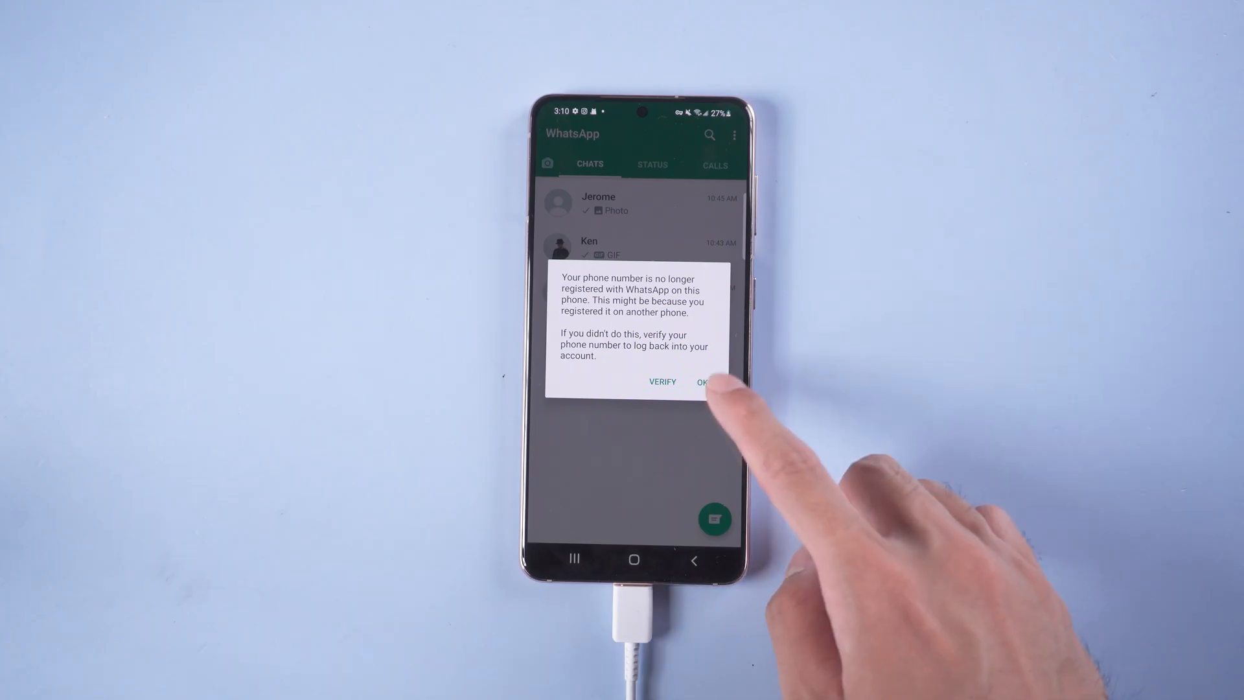
Step: Acknowledge the 'phone number no longer registered' notice on the Samsung phone
{"action": "left_click", "coordinate": [701, 382]}
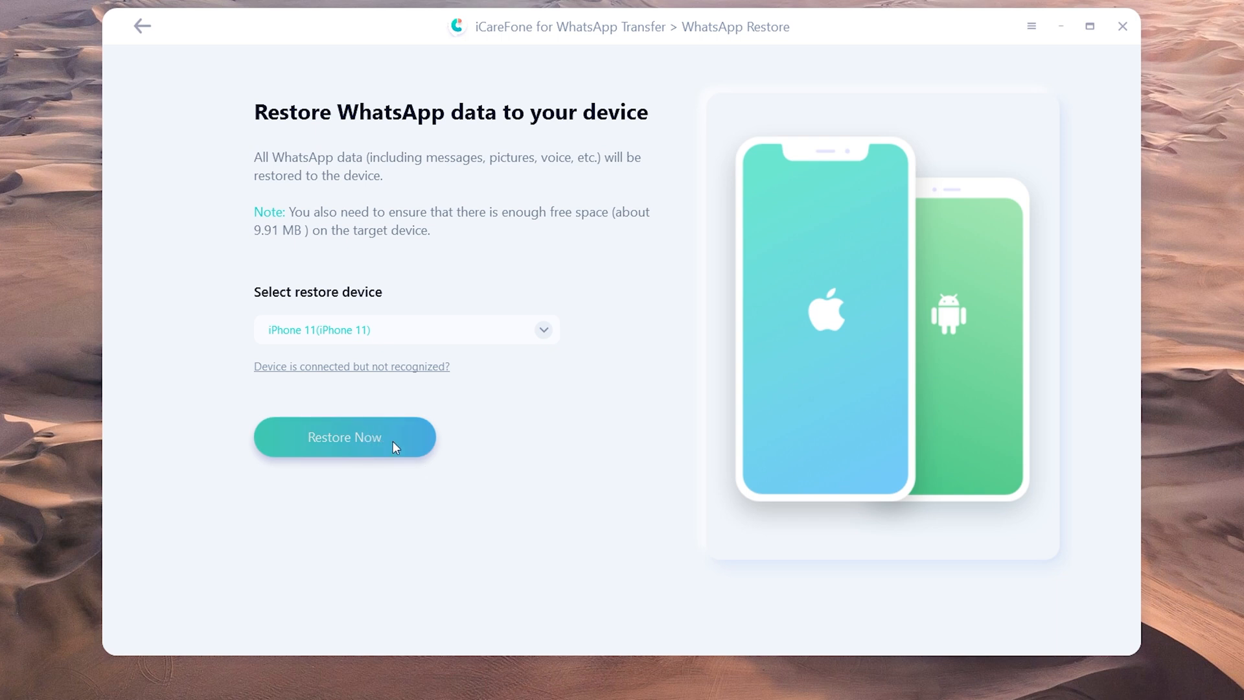
Step: Restore the backup to the iPhone 11, accepting the overwrite of its WhatsApp data
{"action": "left_click", "coordinate": [344, 436]}
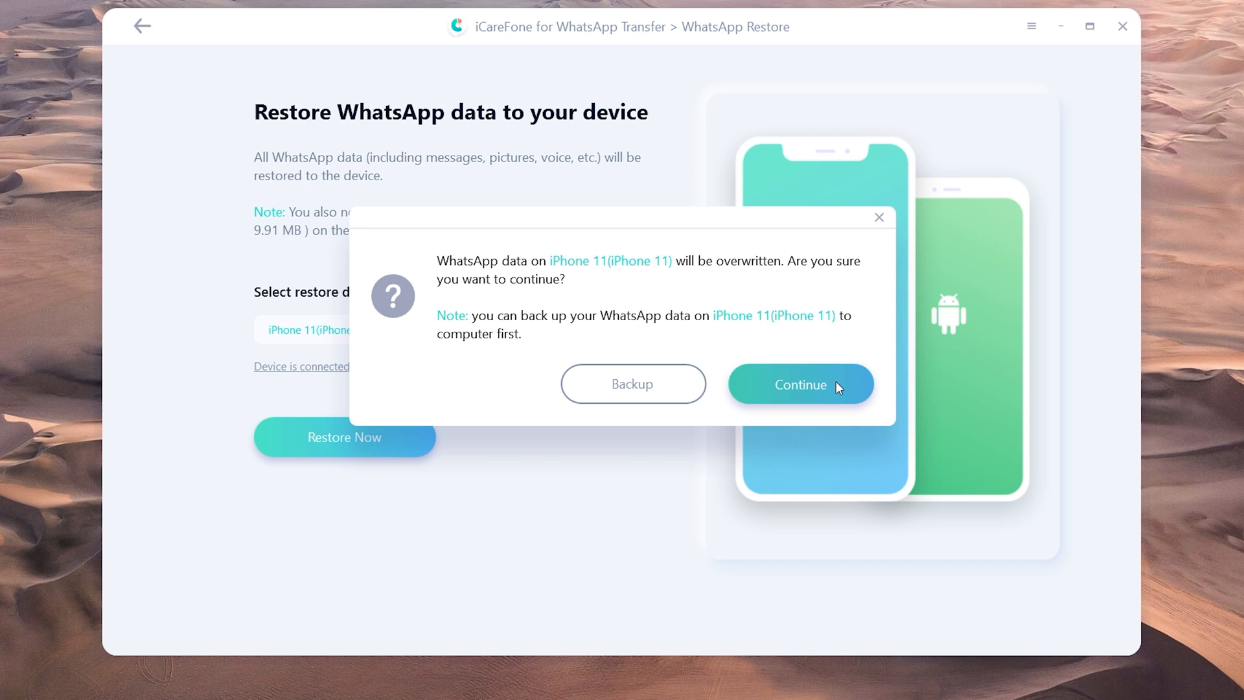
{"action": "left_click", "coordinate": [799, 384]}
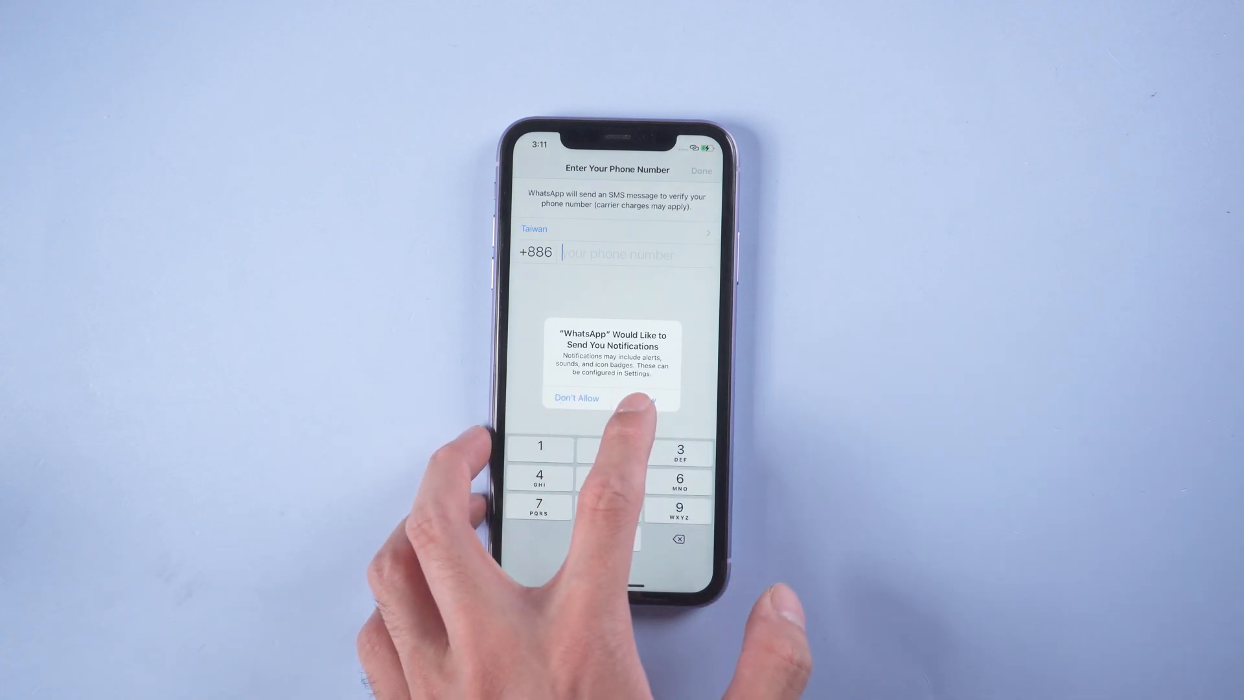
Step: Allow notifications, skip iCloud restore, set profile name 'Ben', and answer the contacts prompt
{"action": "left_click", "coordinate": [643, 397]}
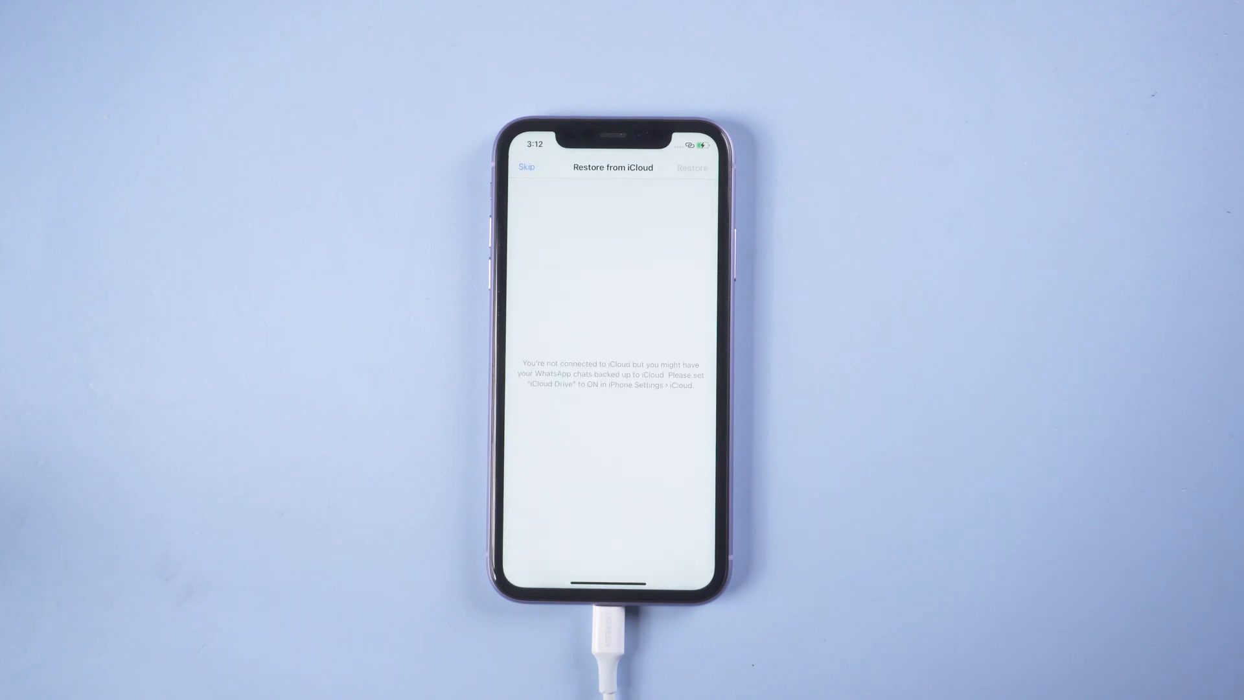
{"action": "left_click", "coordinate": [526, 166]}
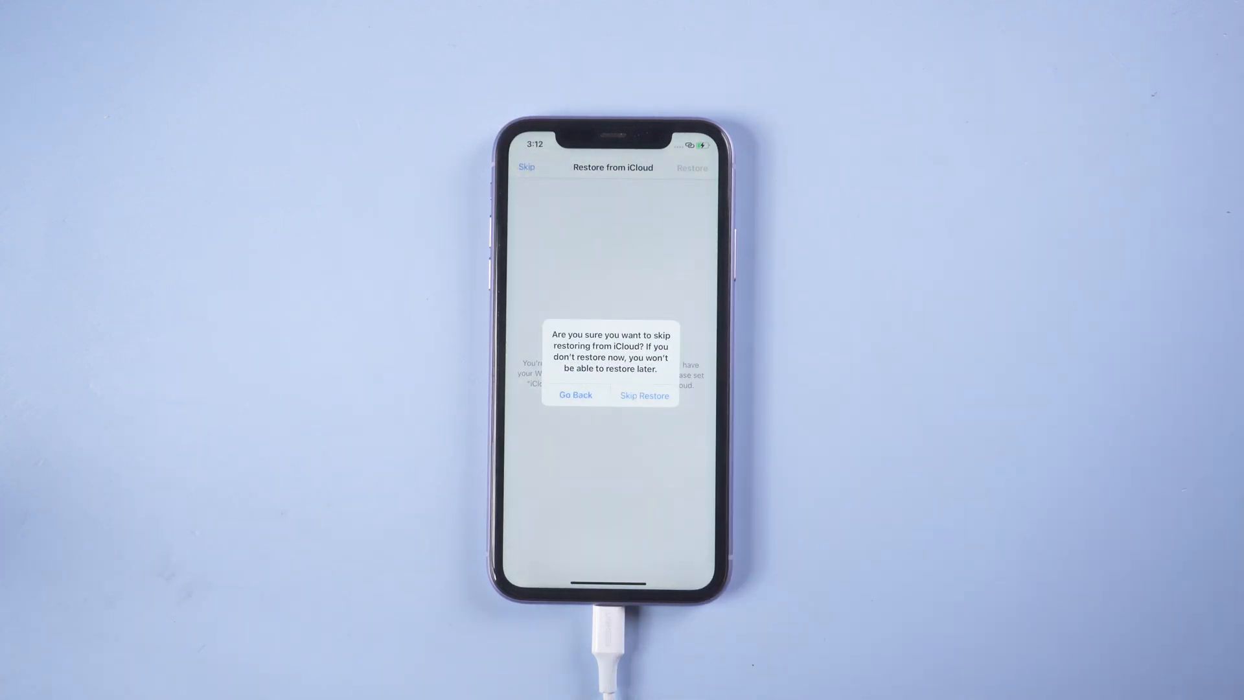
{"action": "left_click", "coordinate": [644, 395]}
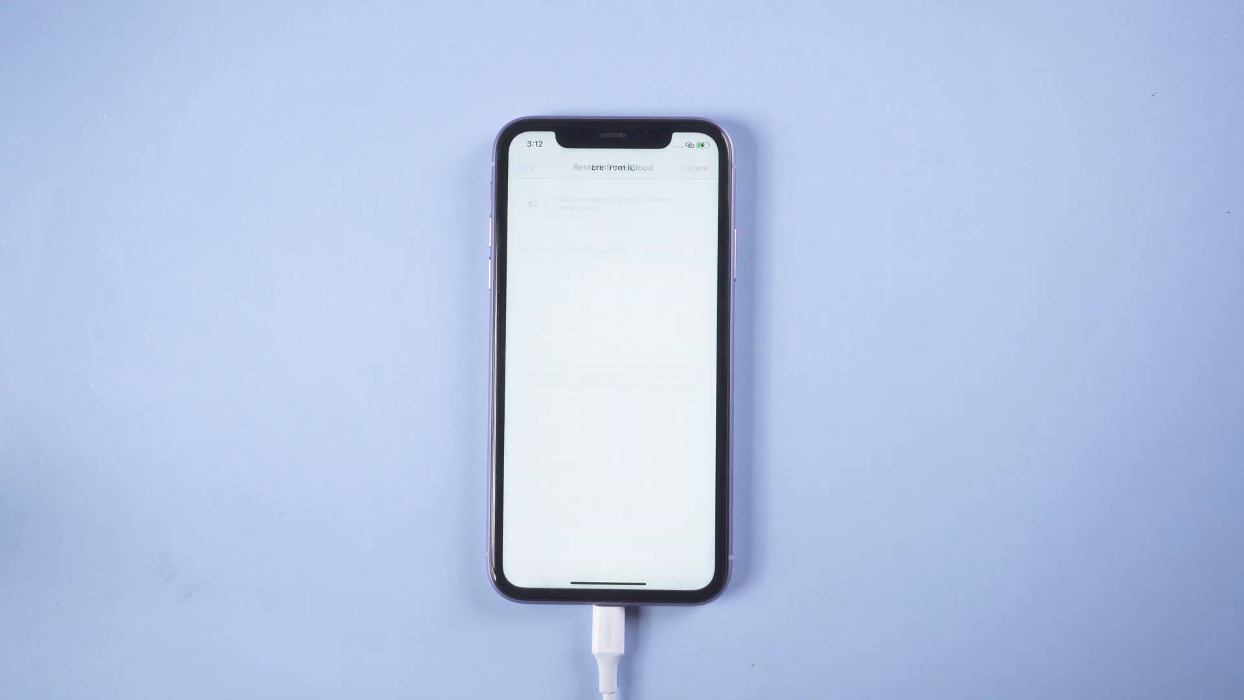
{"action": "type", "text": "B"}
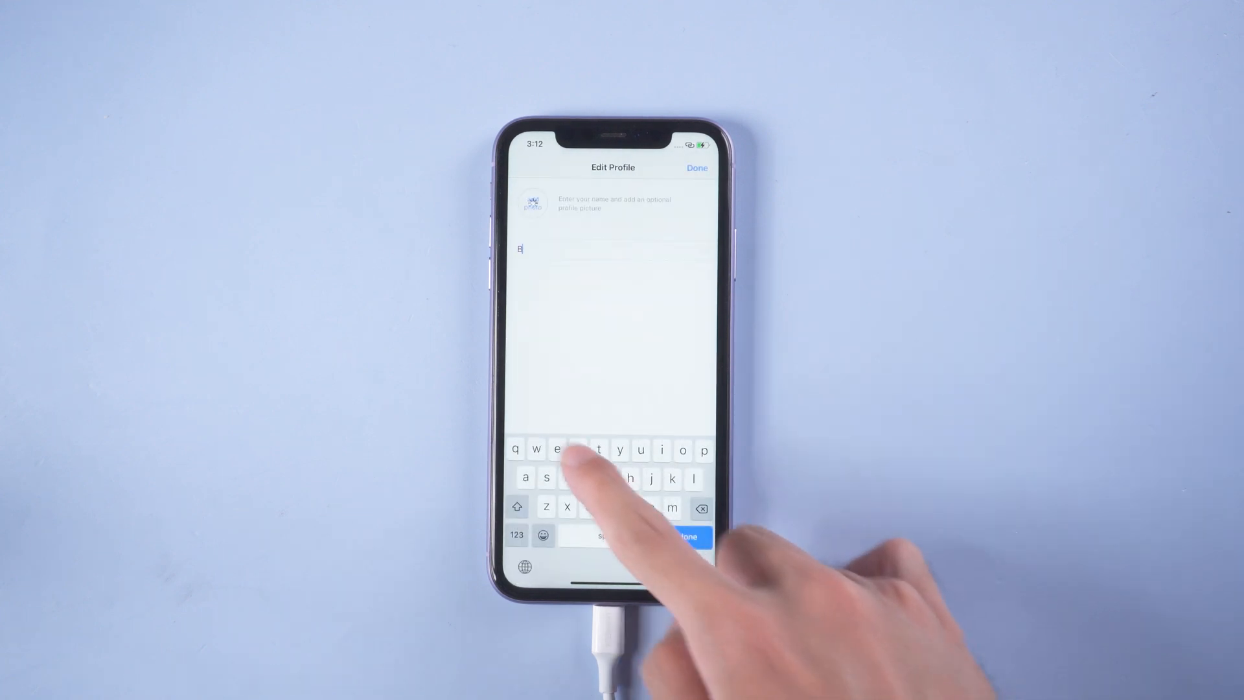
{"action": "type", "text": "en"}
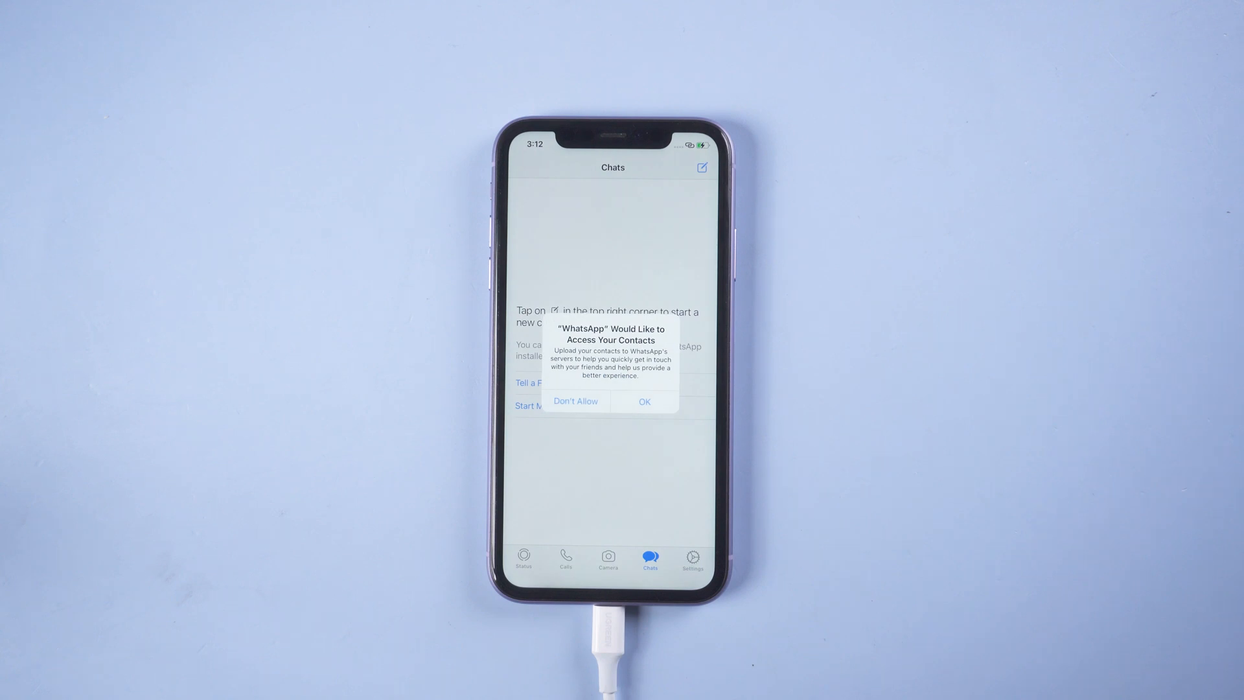
{"action": "left_click", "coordinate": [643, 401]}
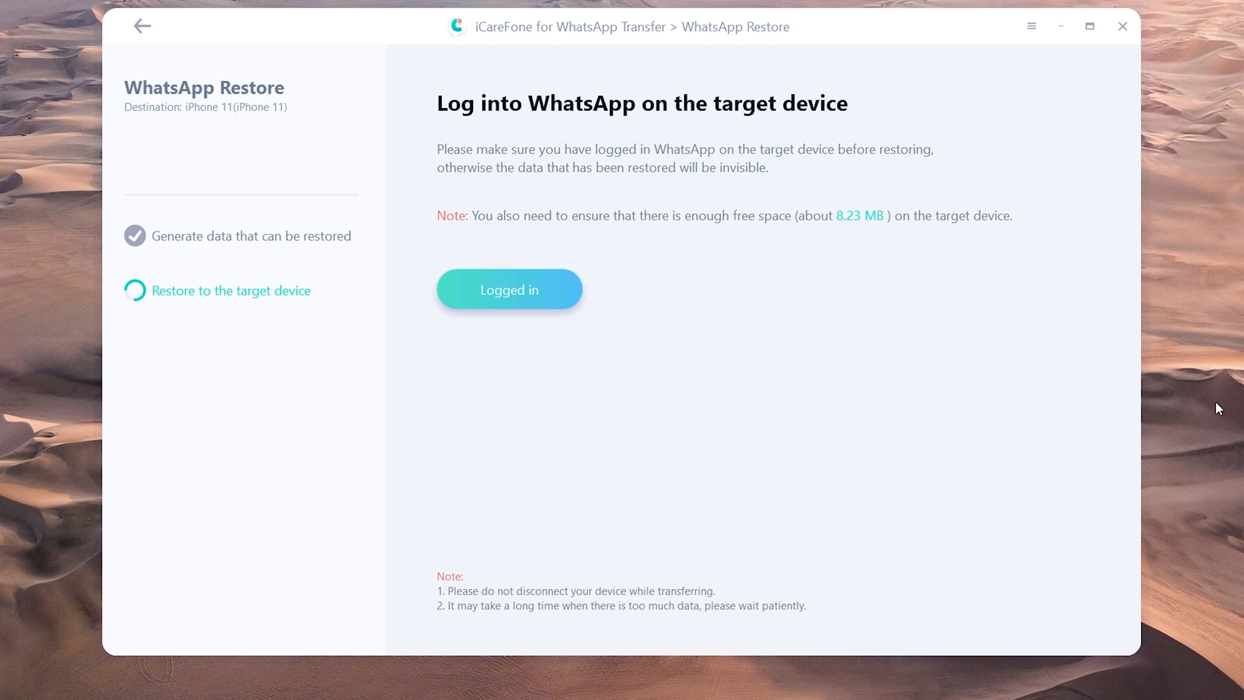
Step: Confirm WhatsApp is logged in on the iPhone 11 so the restore proceeds
{"action": "left_click", "coordinate": [509, 289]}
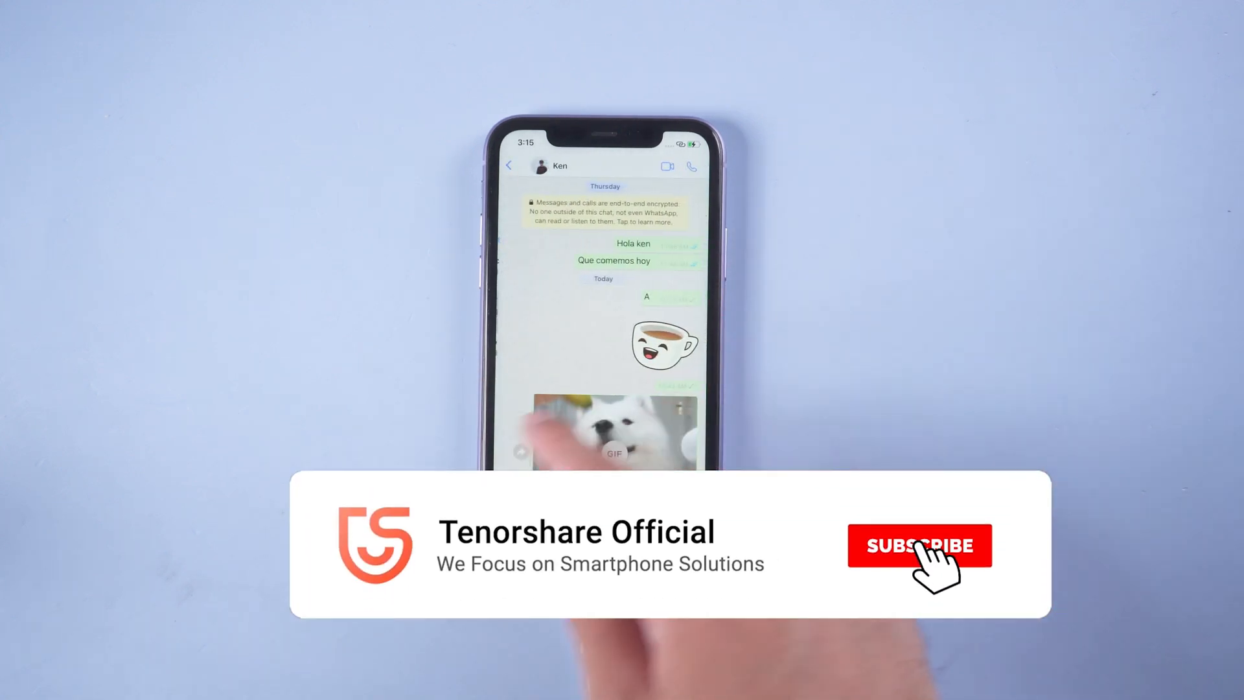
Step: Open the restored Jerome chat to check its images, video and GIF
{"action": "left_click", "coordinate": [919, 545]}
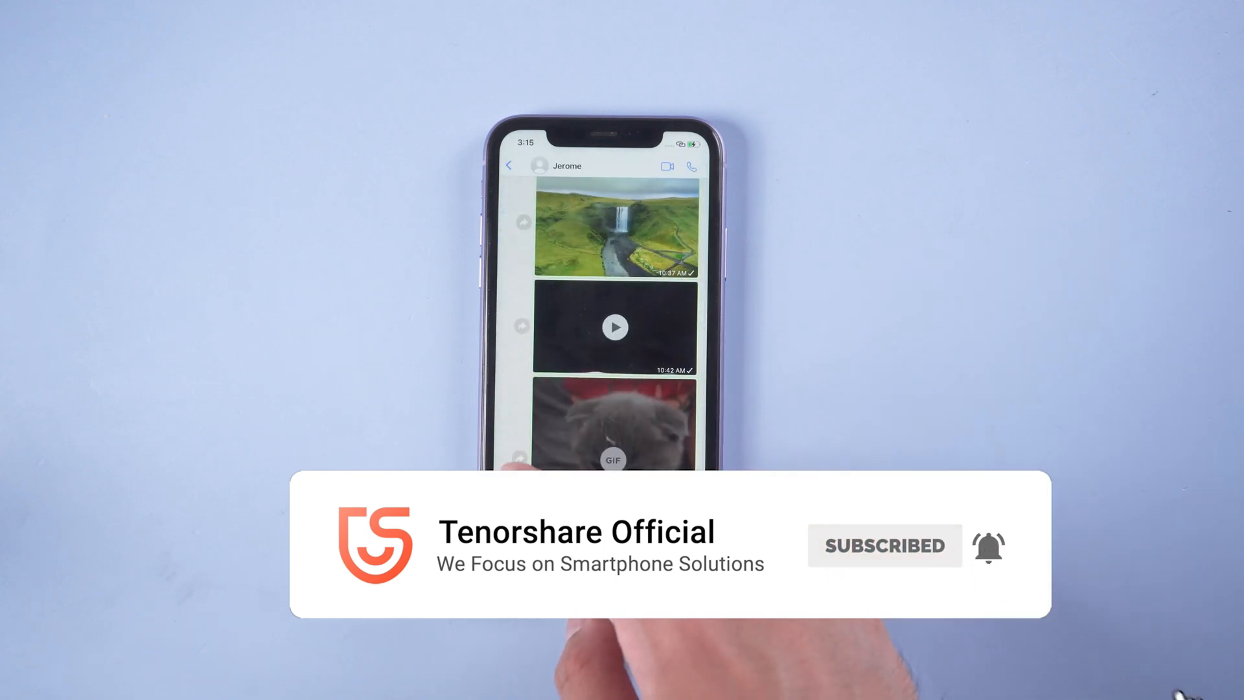